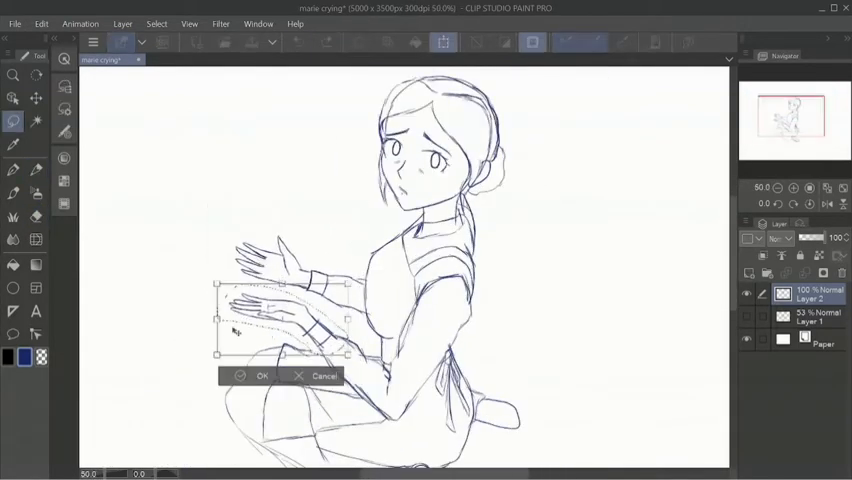
Scale and reposition the girl's hands, then transform the whole sketch and confirm.
left_click(256, 376)
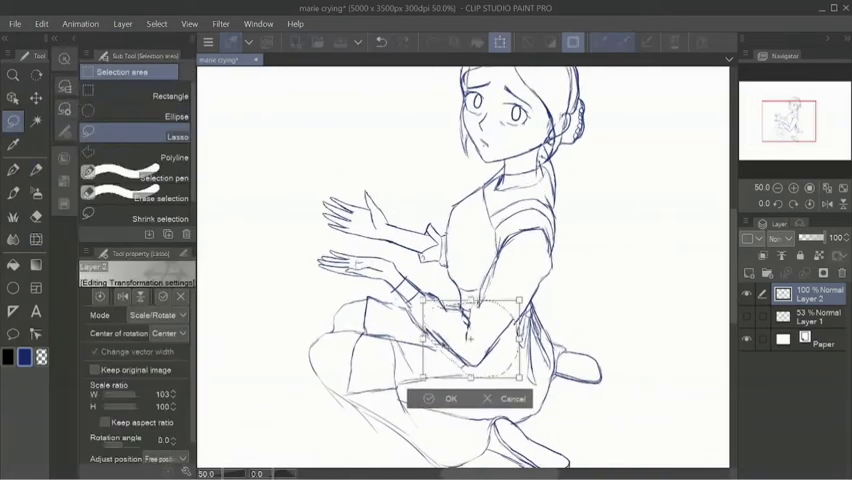
left_click(448, 398)
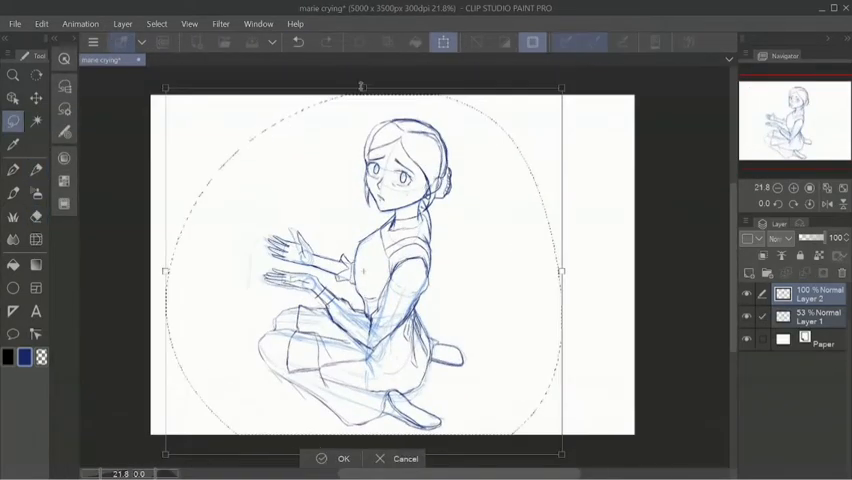
left_click(344, 458)
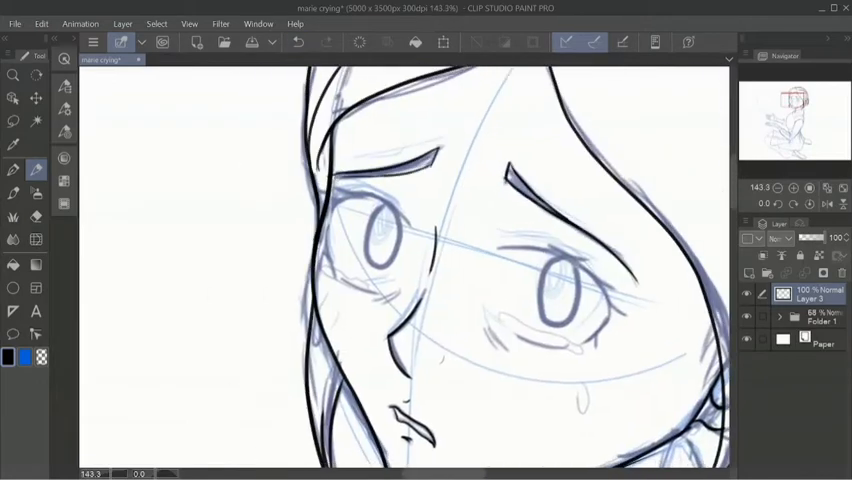
Ink the girl's face outlines, eyes and tear in dark lines on a layer above the sketch.
left_click(12, 120)
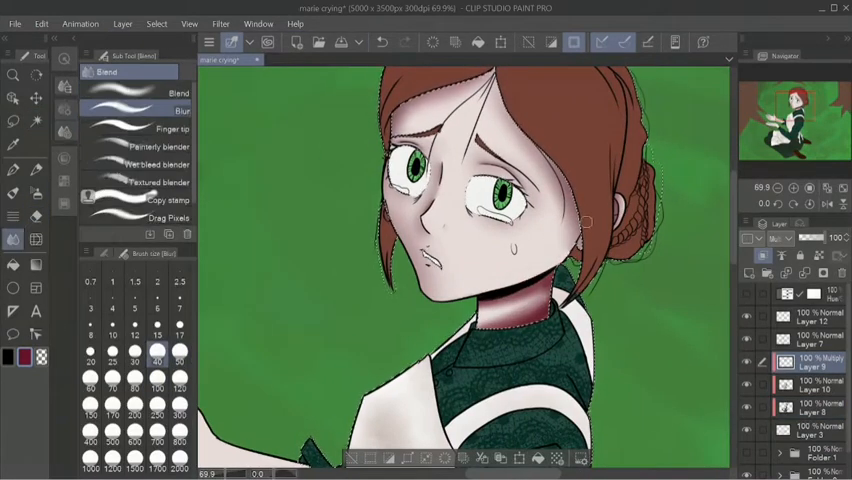
Lay flat red hair, pale skin and green uniform colours, then shade them softly with Blend brushes.
left_click(12, 144)
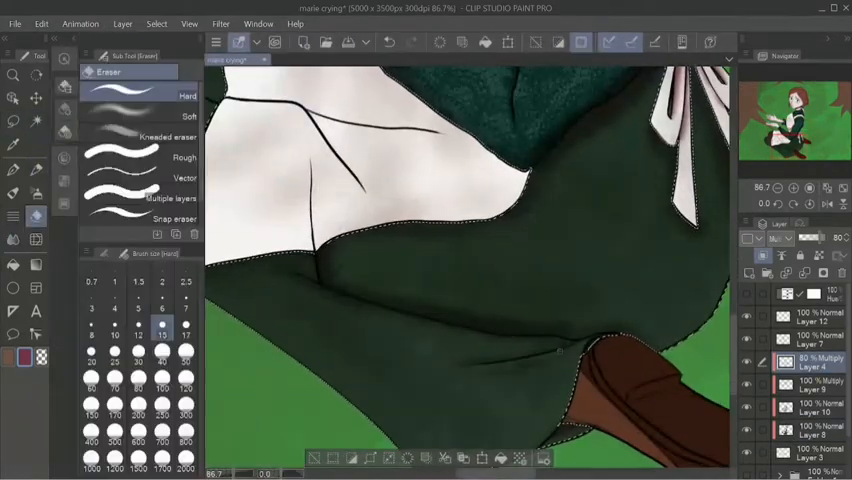
Tidy the dark green skirt's edges with the hard eraser and deepen its shading around the legs.
left_click(12, 166)
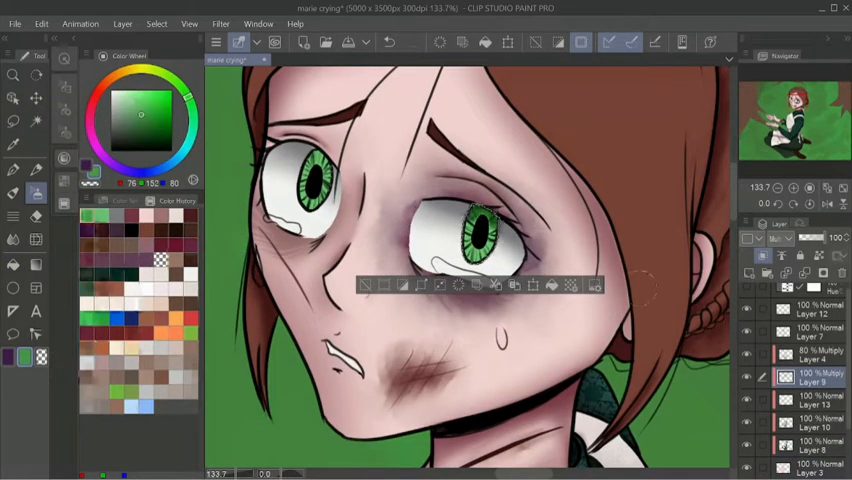
Delete the purple bruise shading around the girl's eye and chin, leaving pale skin.
left_click(36, 120)
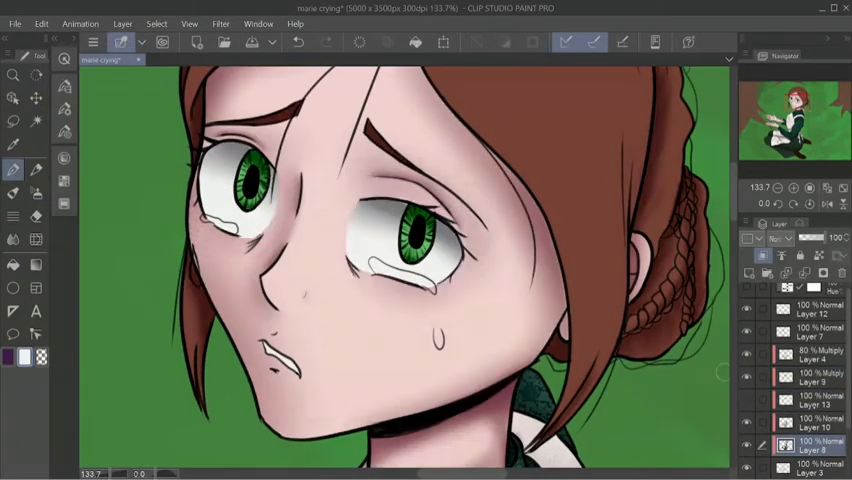
Paint textured green grass with brown patches on a new layer around the kneeling girl.
left_click(12, 144)
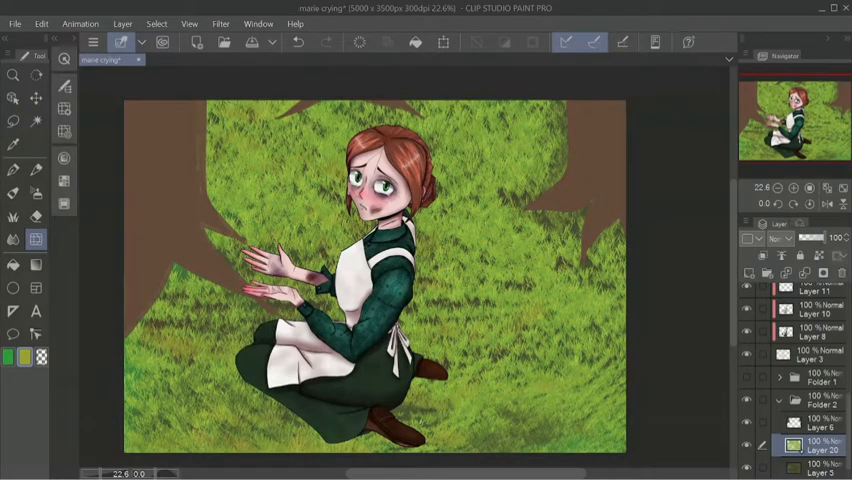
Scale the grass and figure layers with Scale/Rotate so the scene fits the canvas, and confirm.
left_click(14, 216)
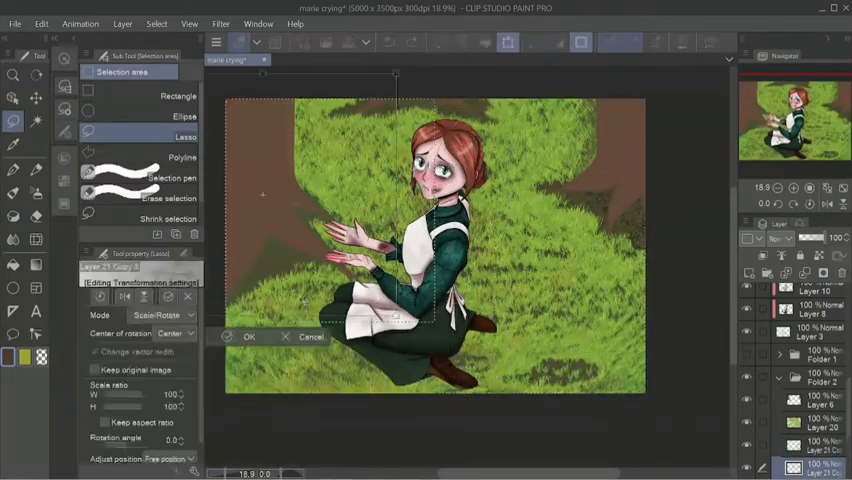
left_click(248, 336)
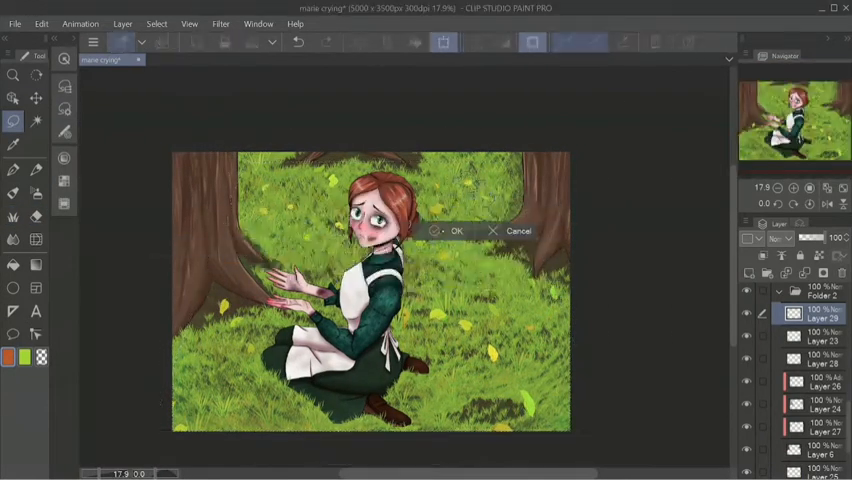
Add brushed detail to the girl, grass and tree trunks of the finished painting.
left_click(456, 232)
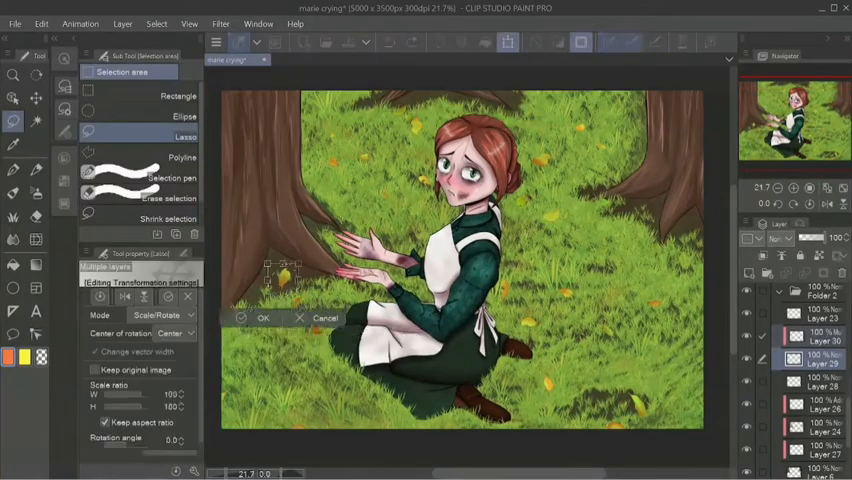
left_click(262, 318)
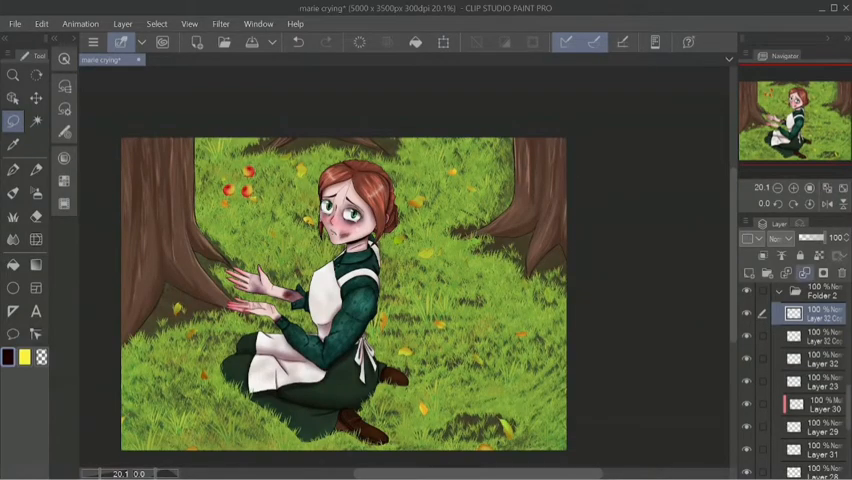
scroll("up", 3)
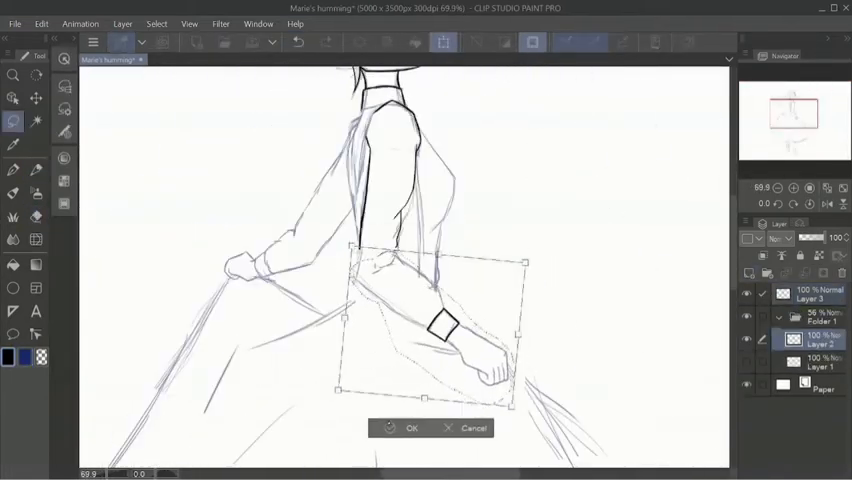
Transform the hand and forearm, then the upper arm, of the long-dress figure and commit both.
left_click(412, 428)
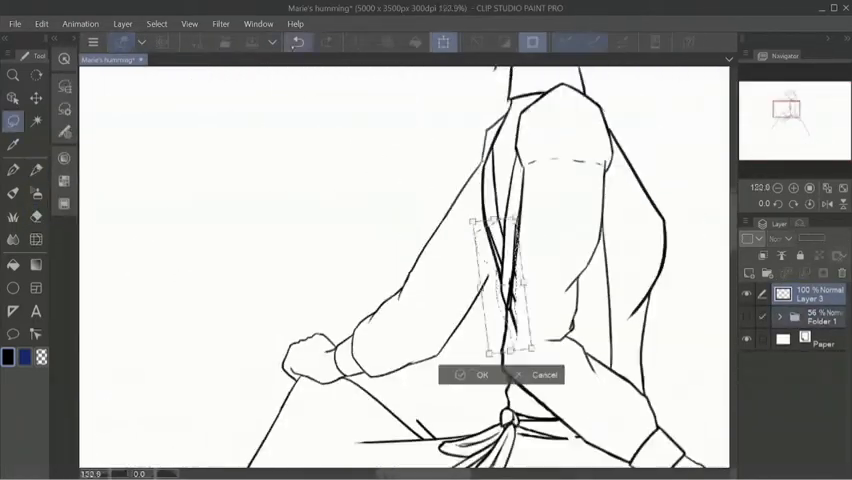
left_click(474, 374)
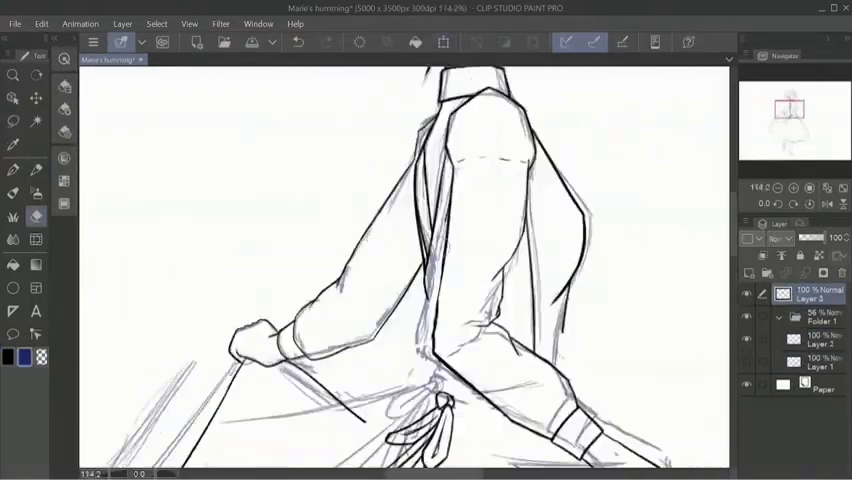